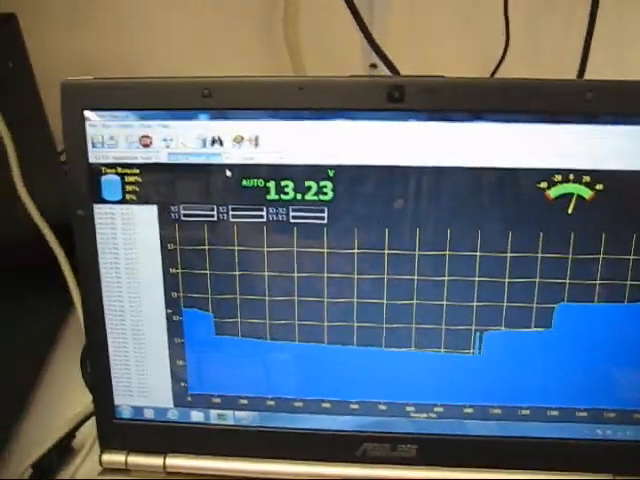
{"action": "mouse_move", "coordinate": [320, 240]}
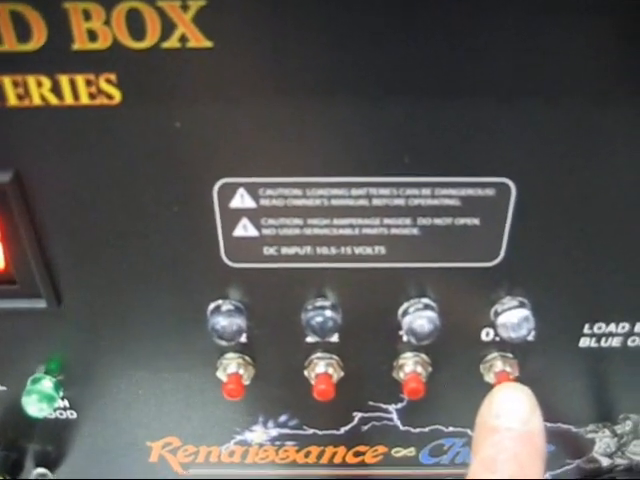
Engage the 1Ω load on the settled battery, dropping it from 12.08 to 11.89 volts.
{"action": "left_click", "coordinate": [500, 385]}
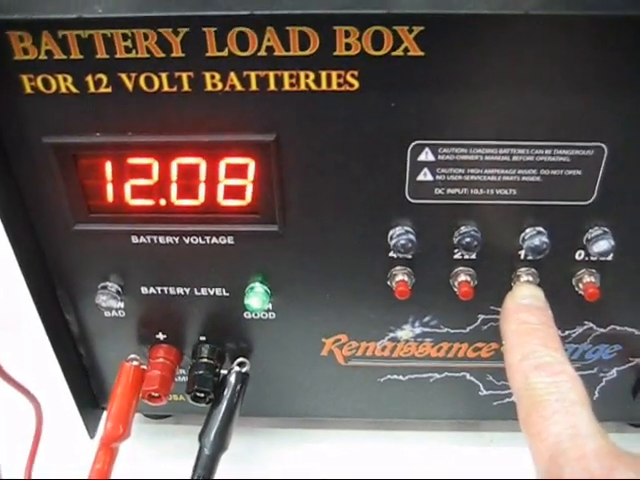
{"action": "left_click", "coordinate": [515, 255]}
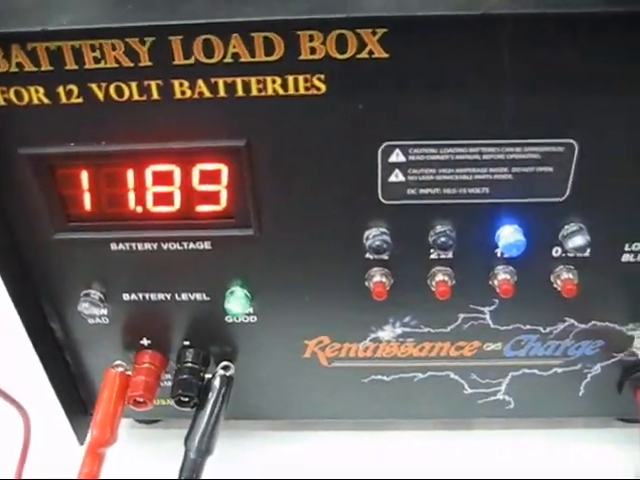